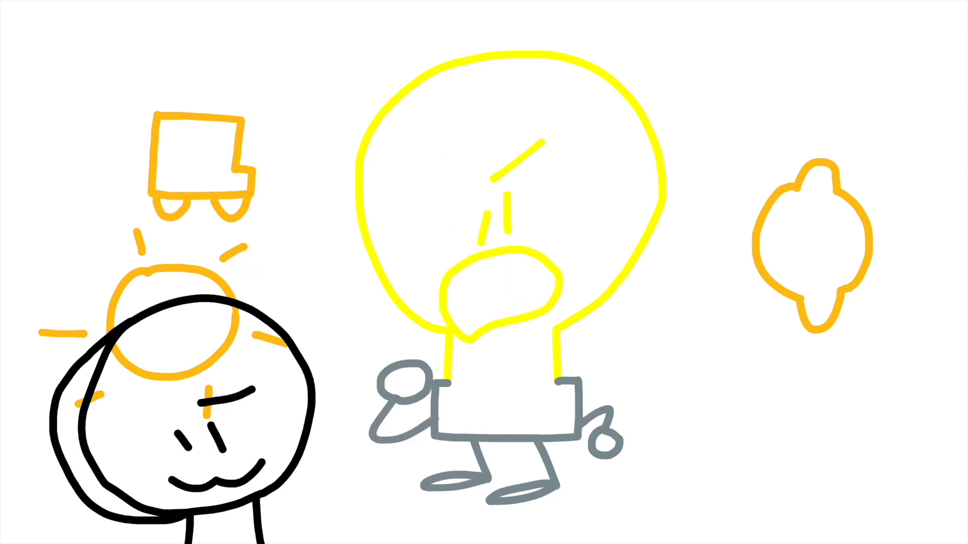
- Draw a straight yellow stroke across the lightbulb's lower face as its flat mouth
{"action": "left_click_drag", "start_coordinate": [432, 284], "coordinate": [512, 265]}
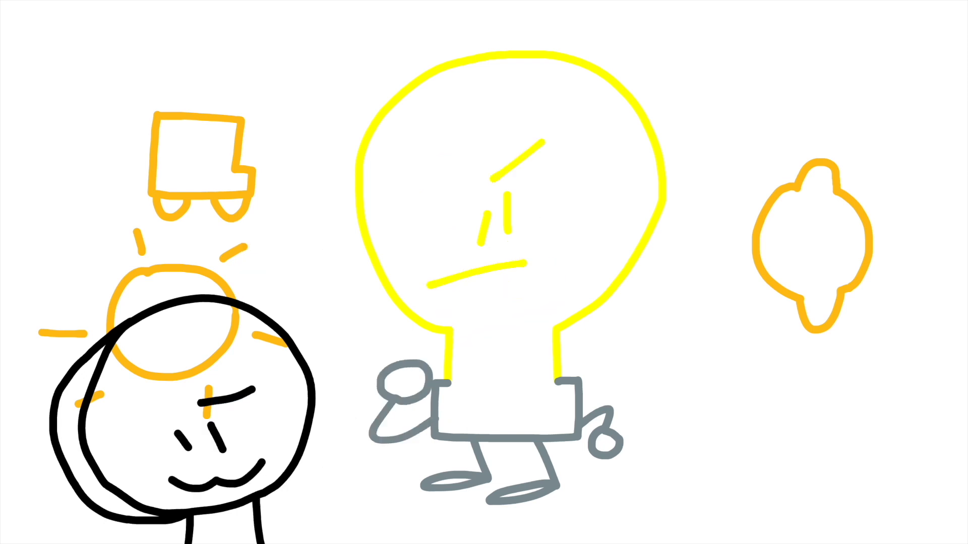